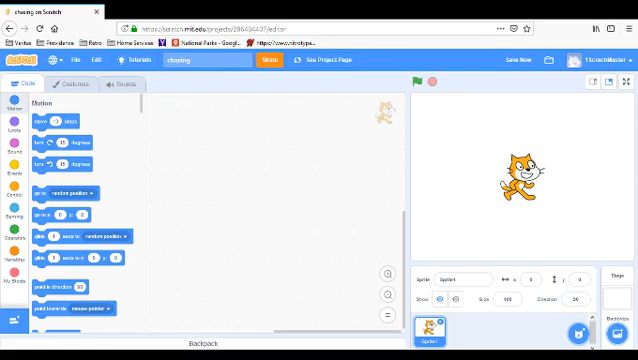
pyautogui.moveTo(304, 238)
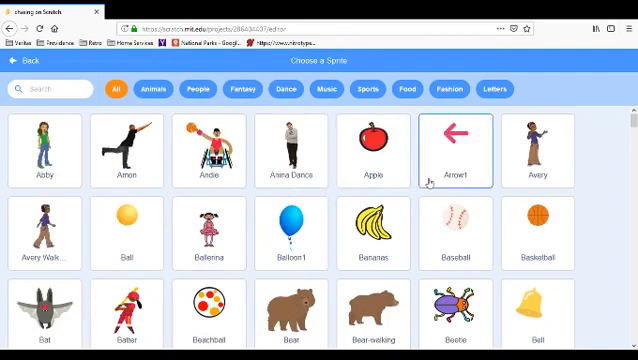
# Filter the sprite library to Animals and scroll through it to locate the Dragon.
pyautogui.click(375, 233)
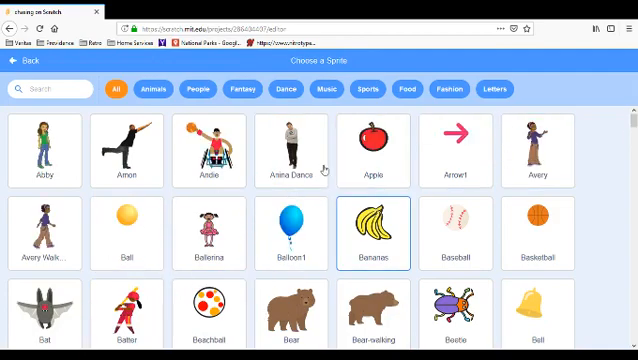
pyautogui.click(147, 89)
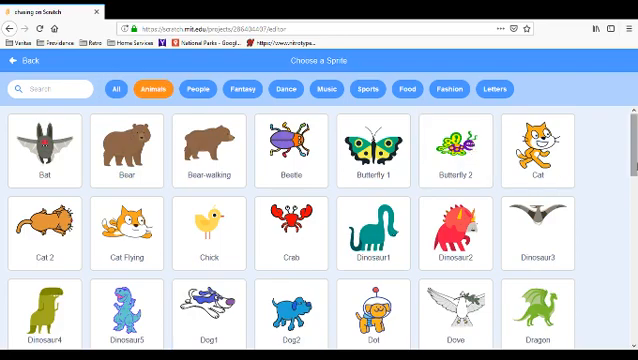
pyautogui.scroll(-3)
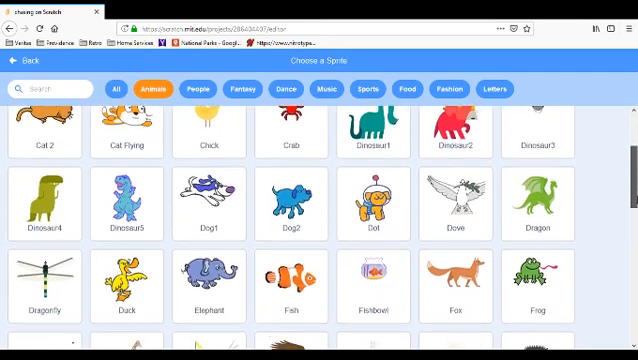
pyautogui.scroll(-3)
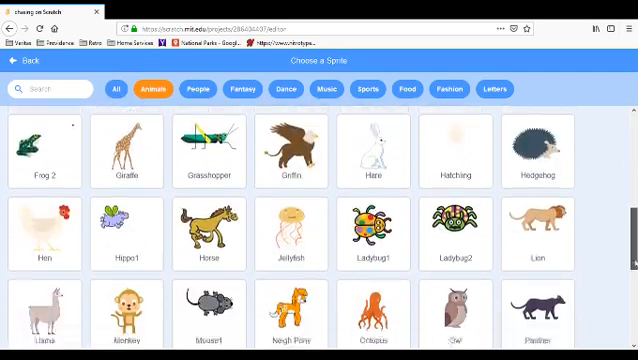
pyautogui.scroll(-3)
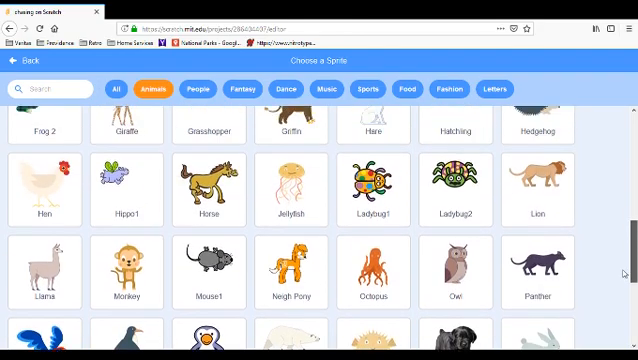
pyautogui.scroll(3)
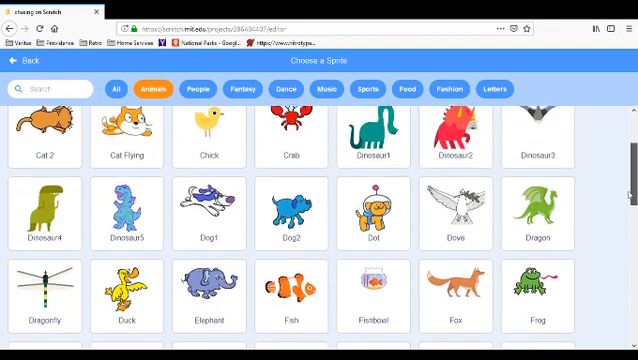
pyautogui.scroll(3)
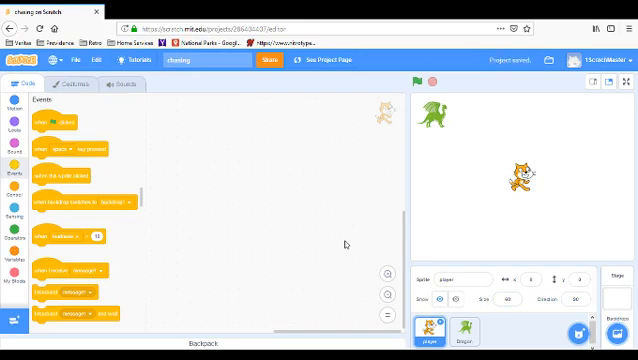
pyautogui.moveTo(492, 110)
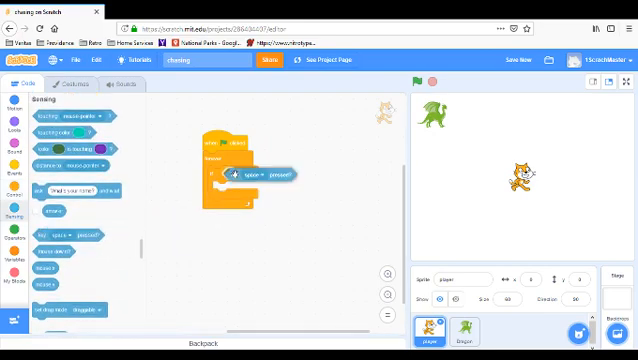
# Drop a key-pressed sensing block into the if condition.
pyautogui.click(247, 174)
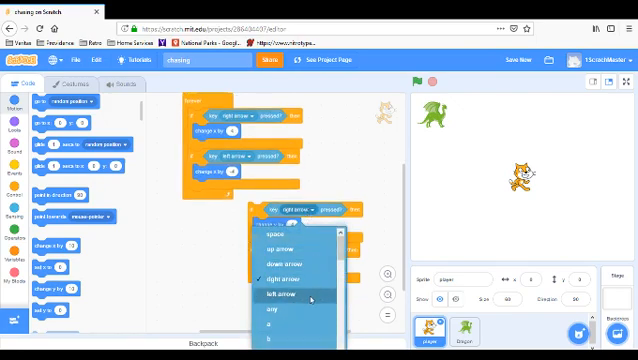
pyautogui.moveTo(290, 263)
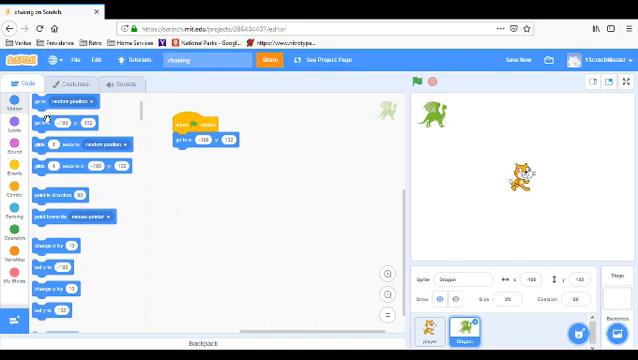
# Give the Dragon a green-flag script that goes to x -190, y 132.
pyautogui.click(434, 327)
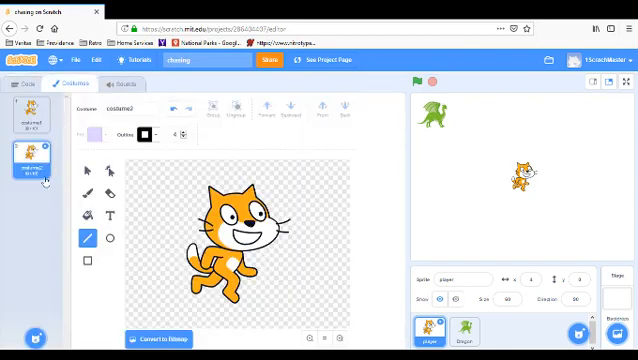
pyautogui.moveTo(159, 200)
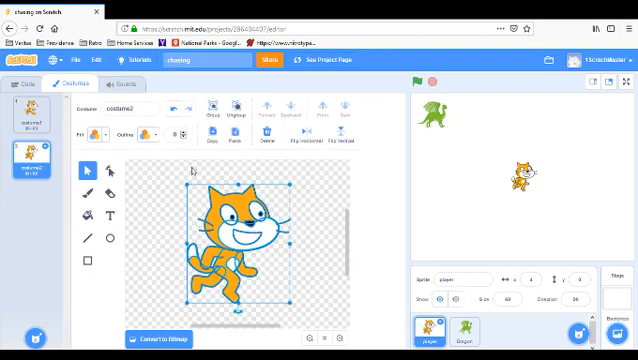
# Inspect the cat's costume1 and costume2 in the Costumes tab.
pyautogui.click(38, 115)
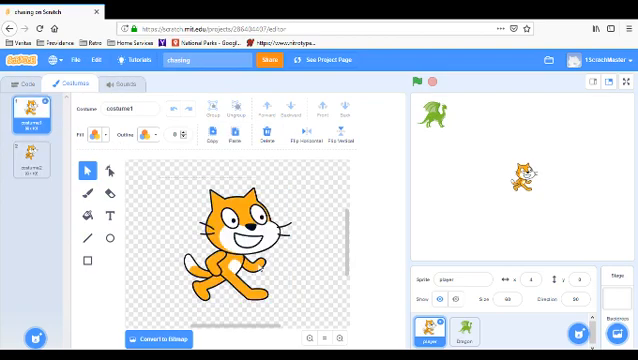
pyautogui.click(235, 240)
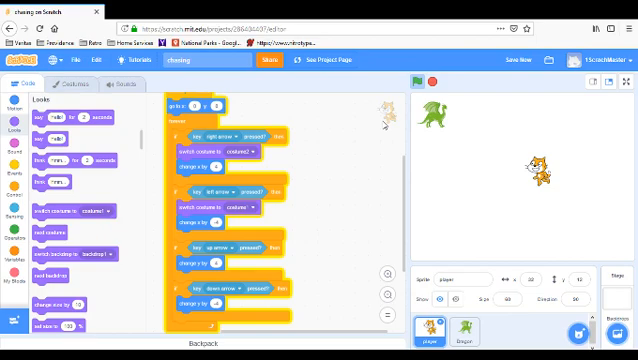
# Add costume switches and up/down arrow checks changing y by 4 and -4.
pyautogui.click(432, 82)
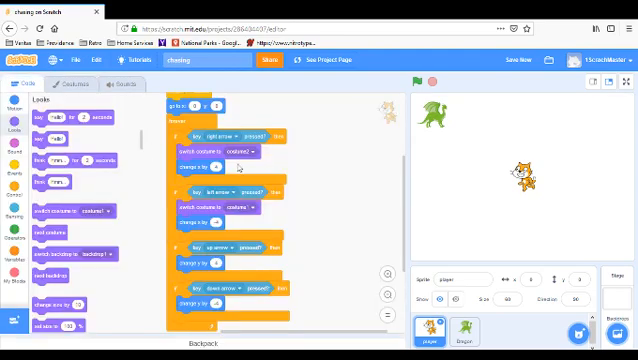
pyautogui.click(463, 330)
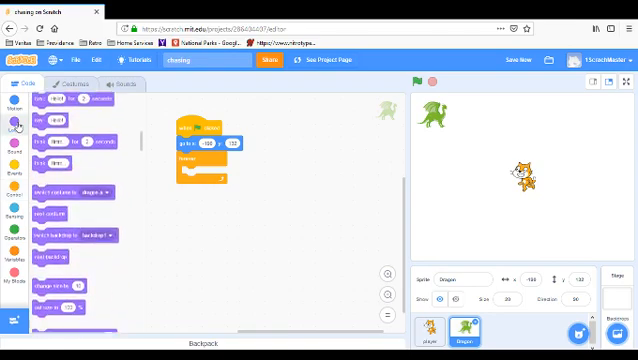
# Make the Dragon's forever loop point towards player and move, then run the game.
pyautogui.click(16, 103)
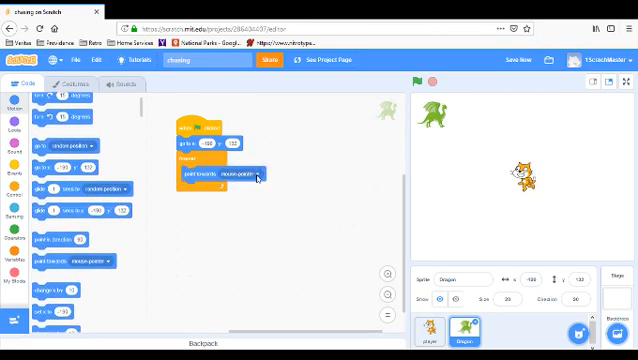
pyautogui.click(240, 176)
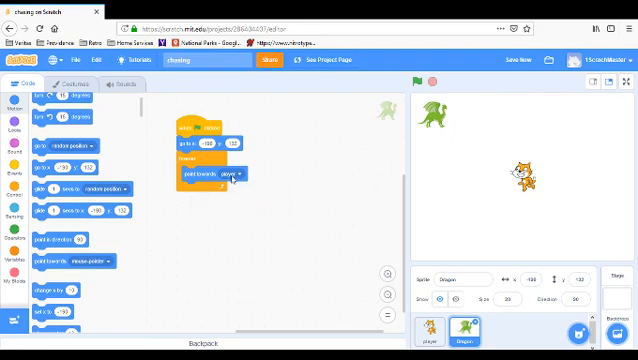
pyautogui.click(238, 175)
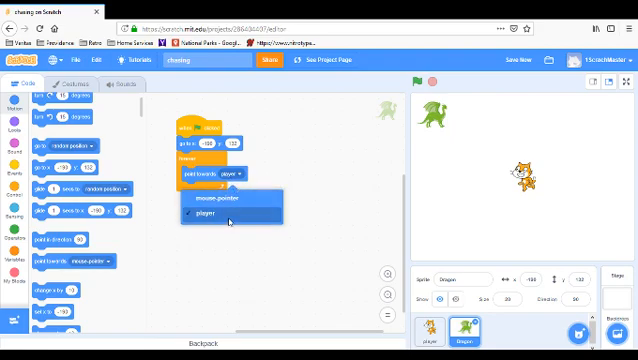
pyautogui.click(229, 221)
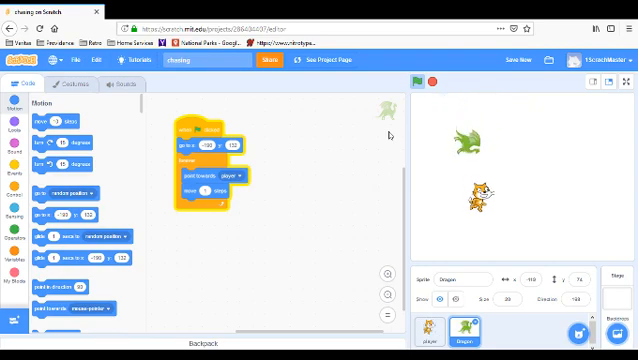
pyautogui.click(419, 83)
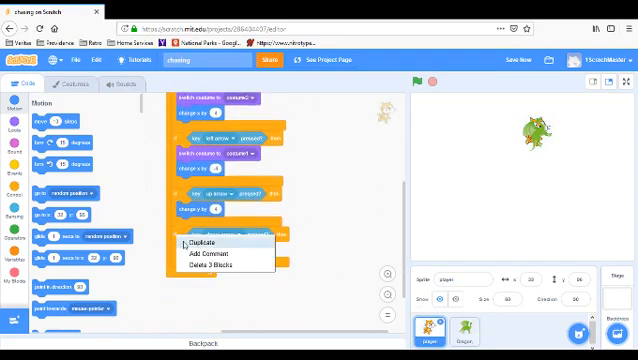
# Duplicate an if block and give it a touching Dragon condition.
pyautogui.click(211, 243)
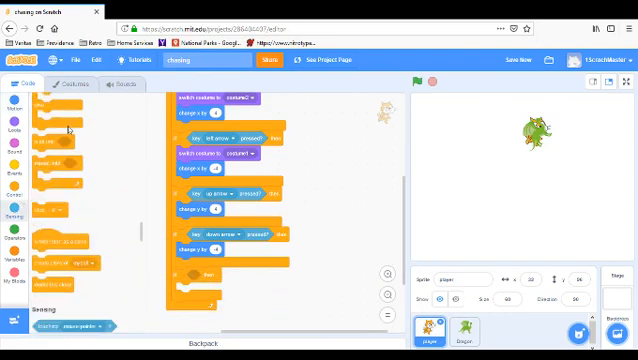
pyautogui.click(14, 225)
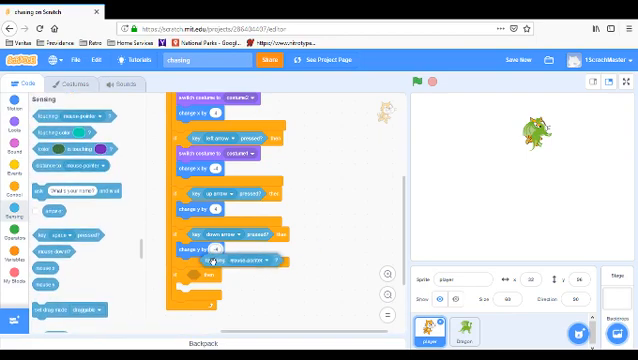
pyautogui.click(247, 267)
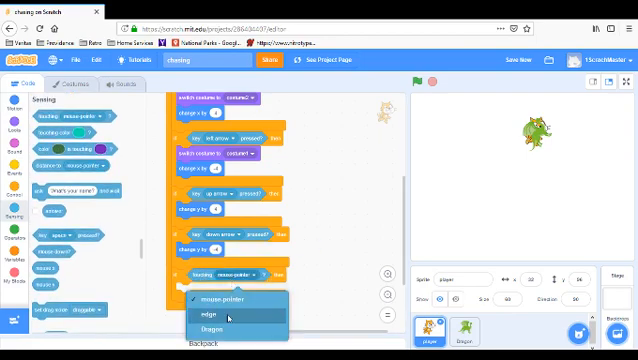
pyautogui.click(211, 328)
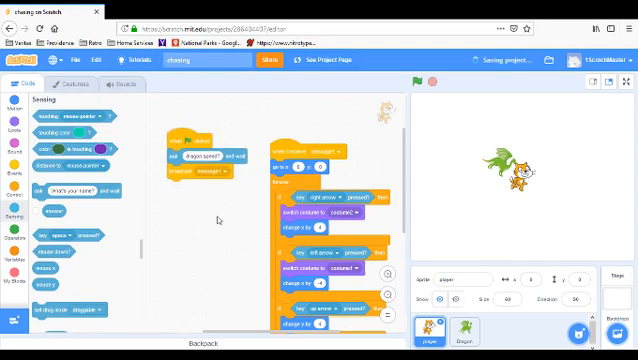
# Add ask 'dragon speed?' and broadcast message1, starting movement on receiving message1.
pyautogui.click(468, 331)
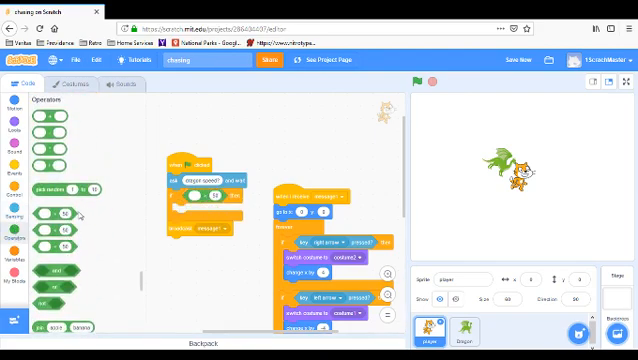
# Place the answer reporter into a greater-than-4 comparison inside the new if block.
pyautogui.click(13, 230)
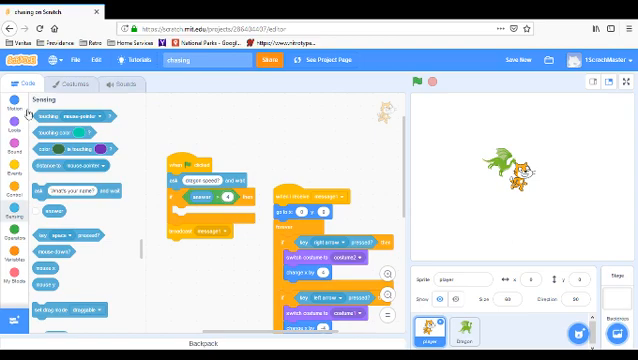
pyautogui.click(16, 108)
pyautogui.write('sorry can not do more than 4')
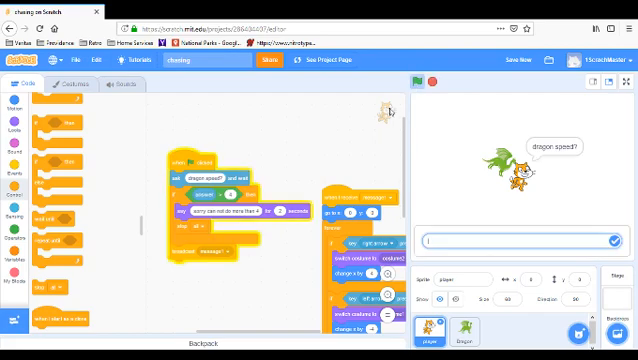
pyautogui.moveTo(328, 168)
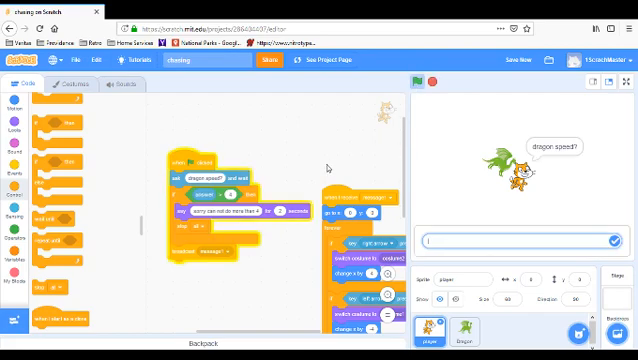
# Test the game by entering speeds 'a' and '2' and watching the dragon chase.
pyautogui.write('a')
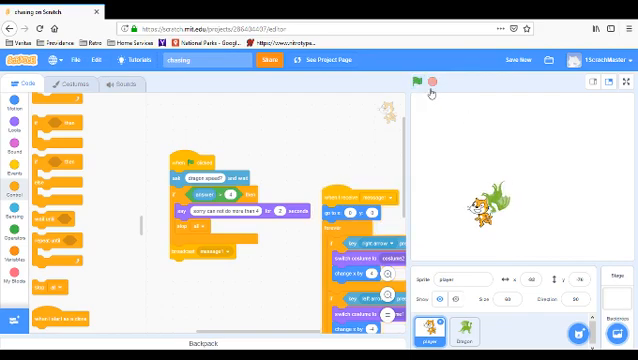
pyautogui.click(421, 83)
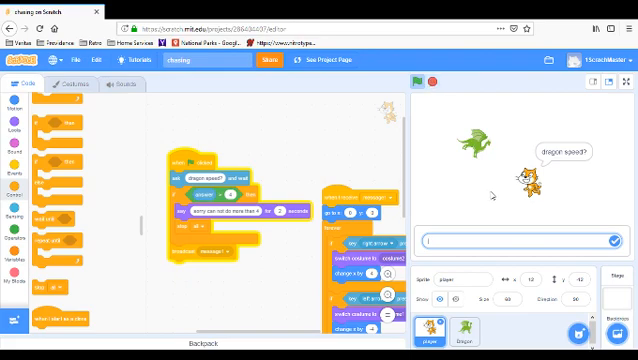
pyautogui.write('2')
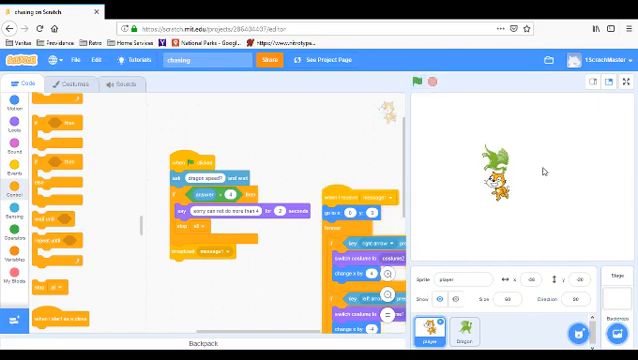
pyautogui.moveTo(535, 170)
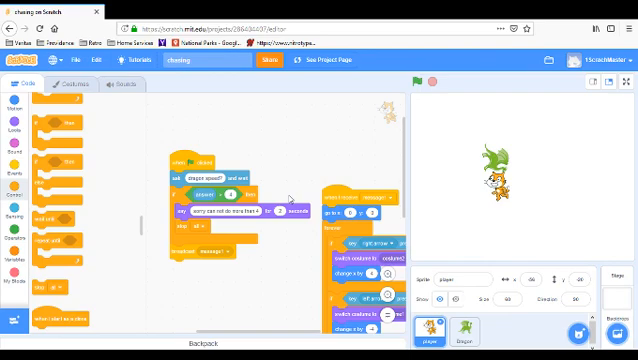
pyautogui.moveTo(277, 247)
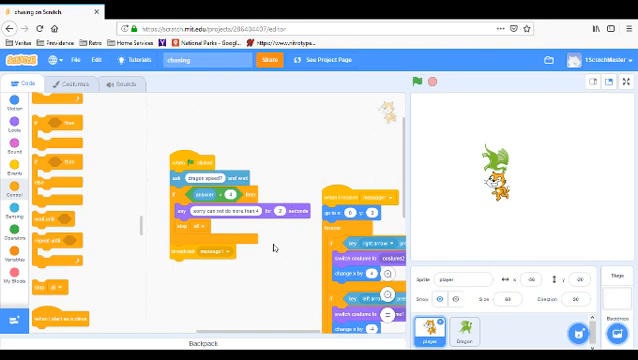